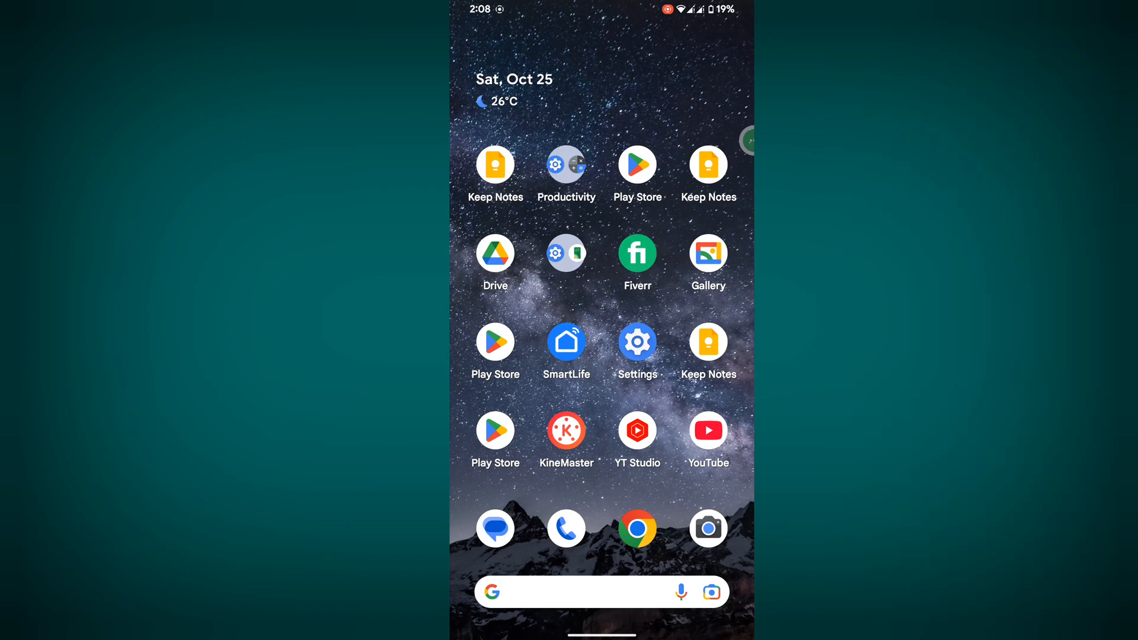
Open Android Settings > Apps, show all 97 apps, and start searching the list.
left_click(637, 342)
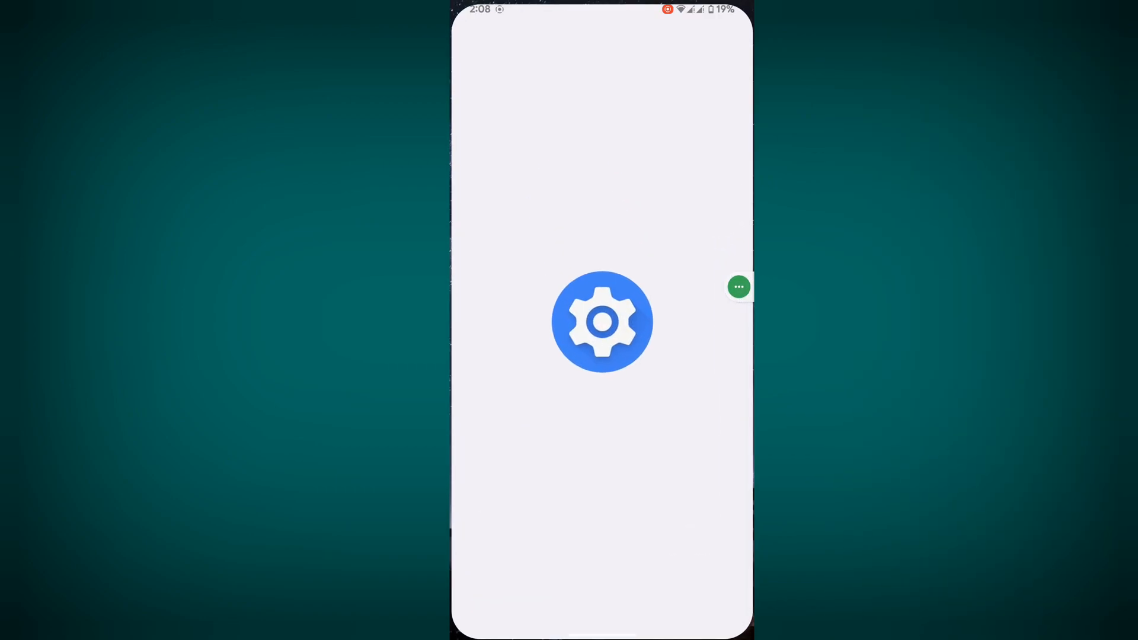
left_click(601, 336)
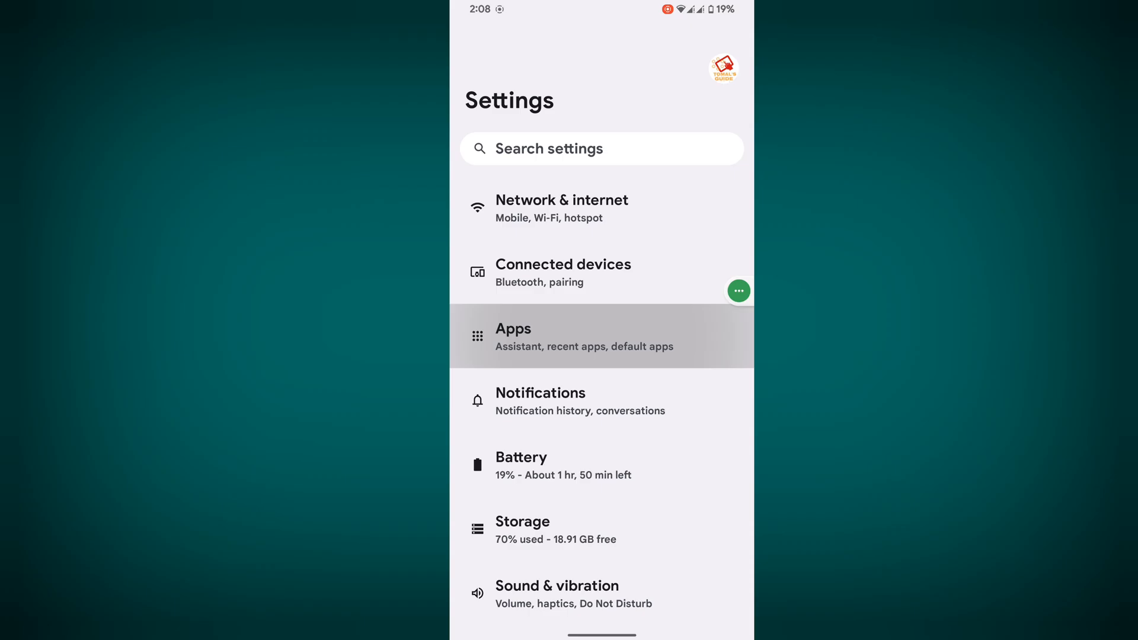
left_click(585, 336)
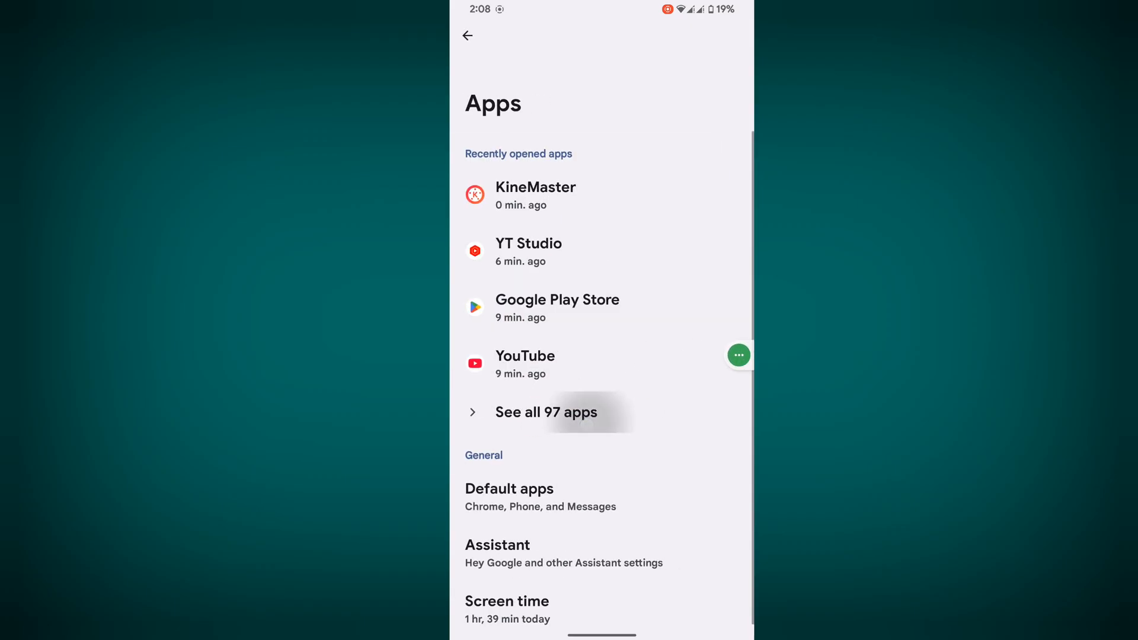
left_click(546, 411)
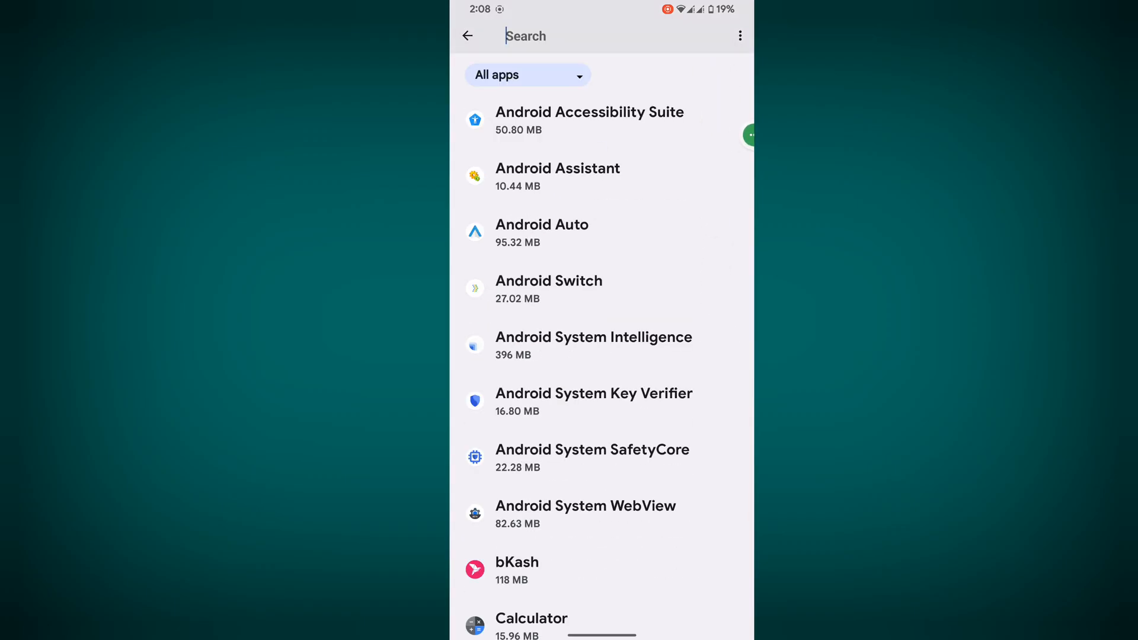
Find YouTube by searching 'you', force stop it, and delete its app data.
type("you")
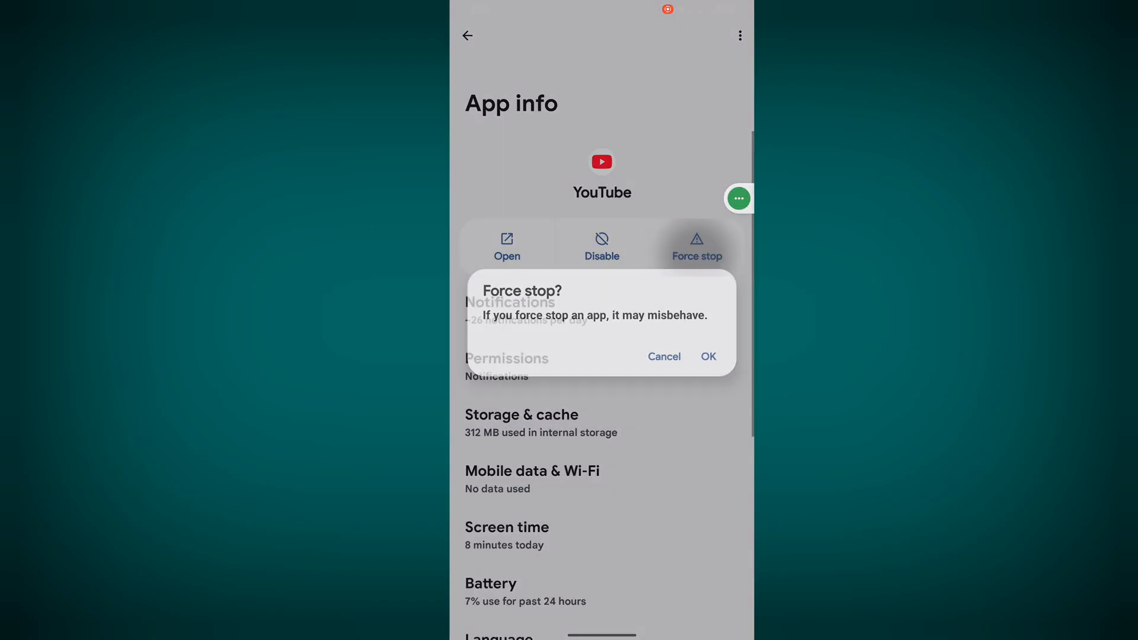
left_click(663, 357)
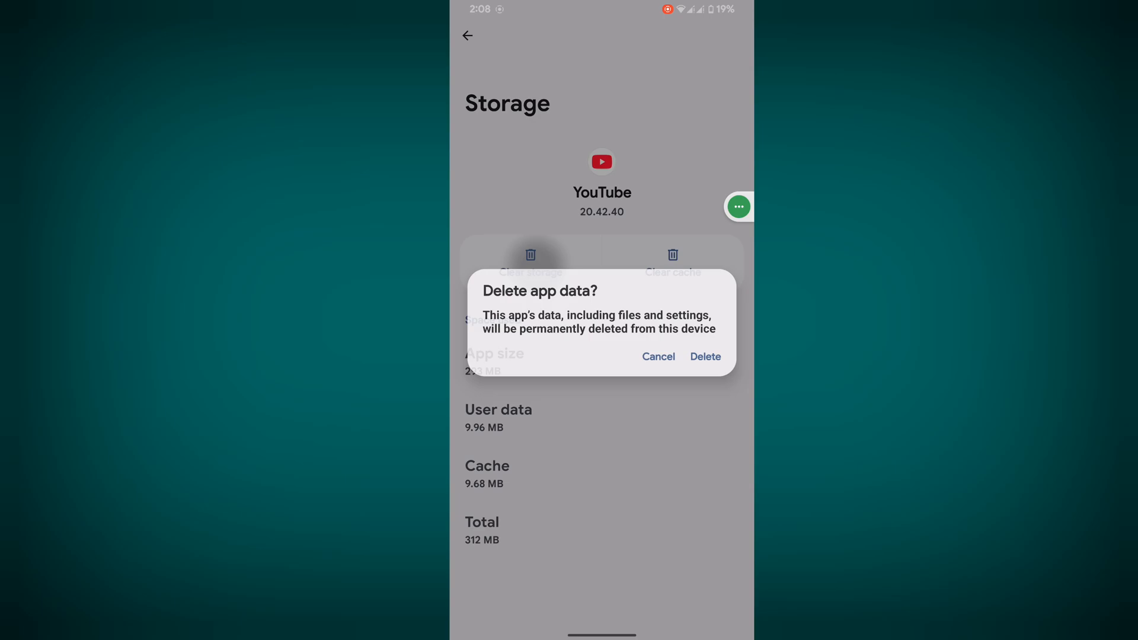
left_click(704, 356)
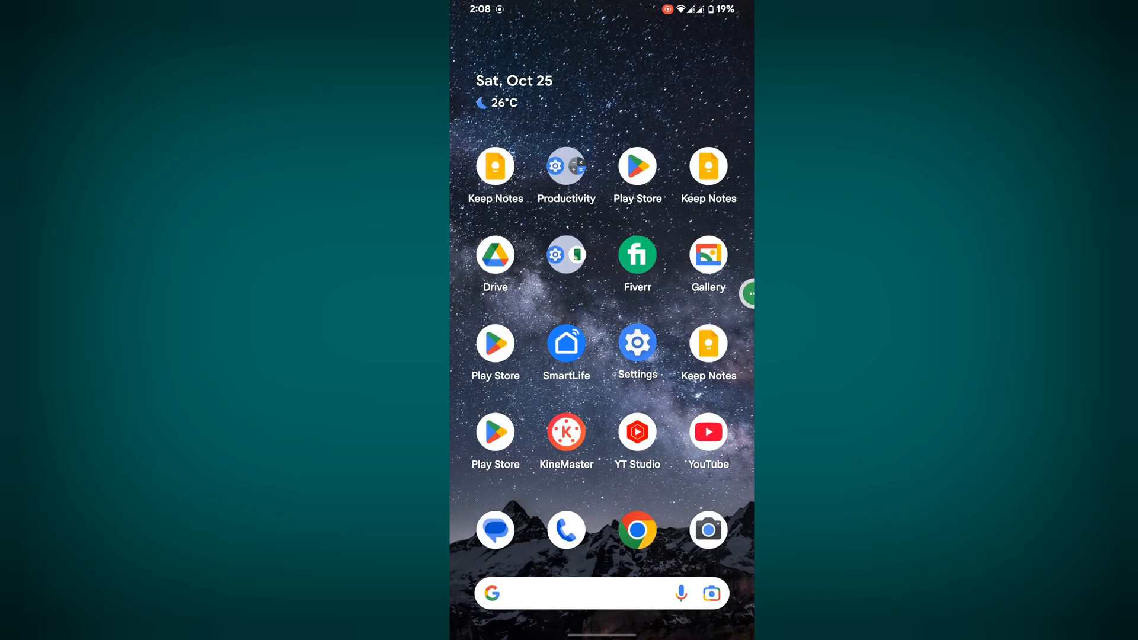
left_click(637, 166)
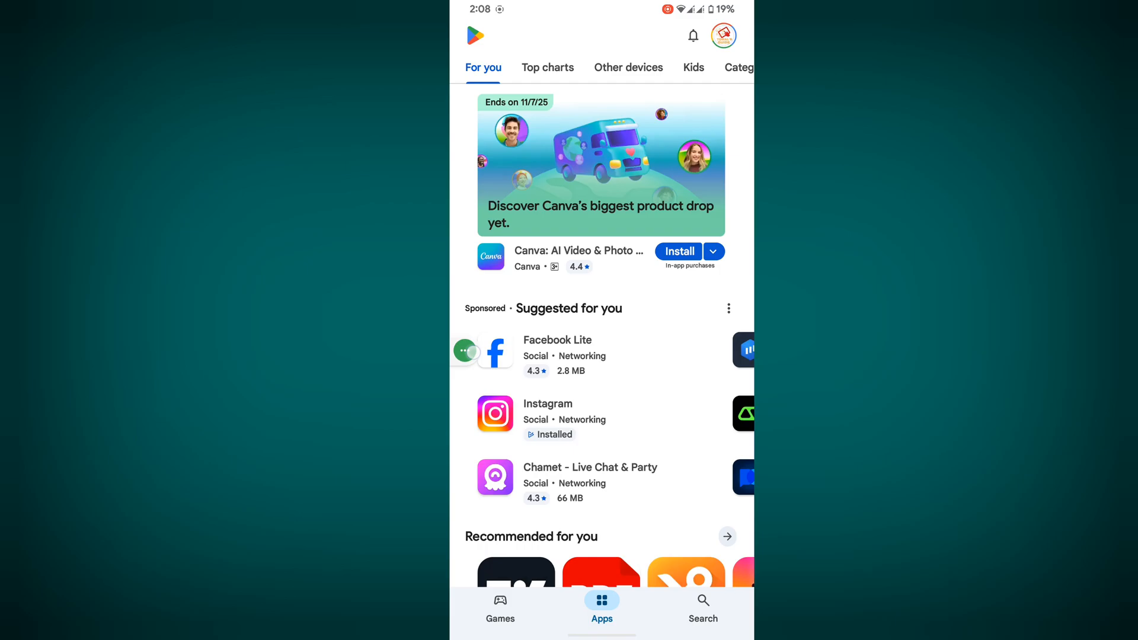
left_click(702, 611)
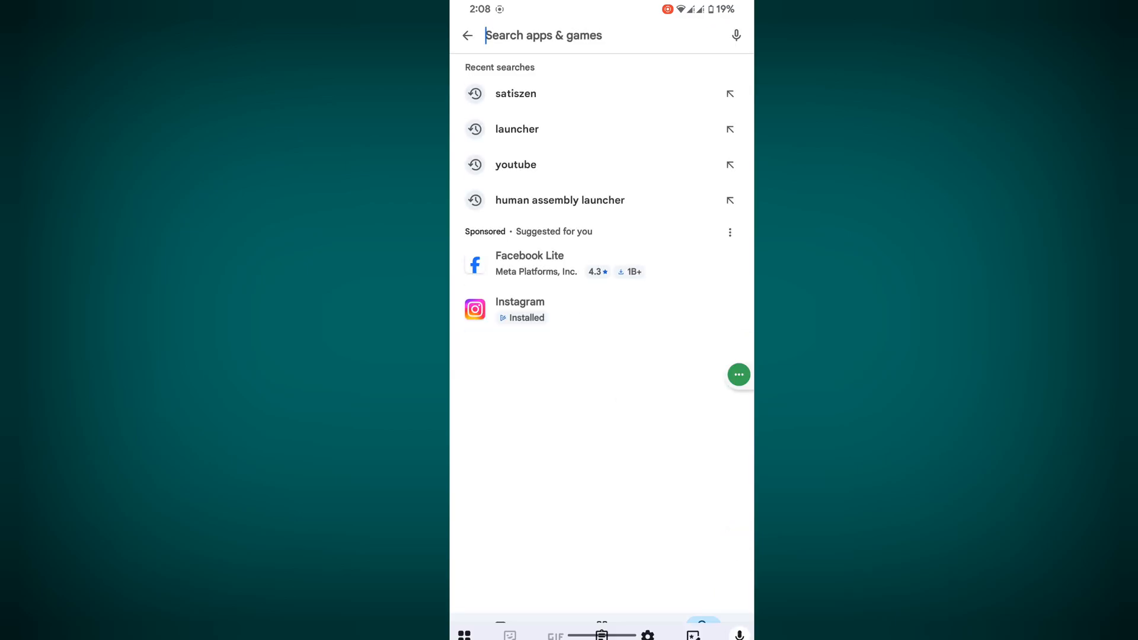
left_click(515, 164)
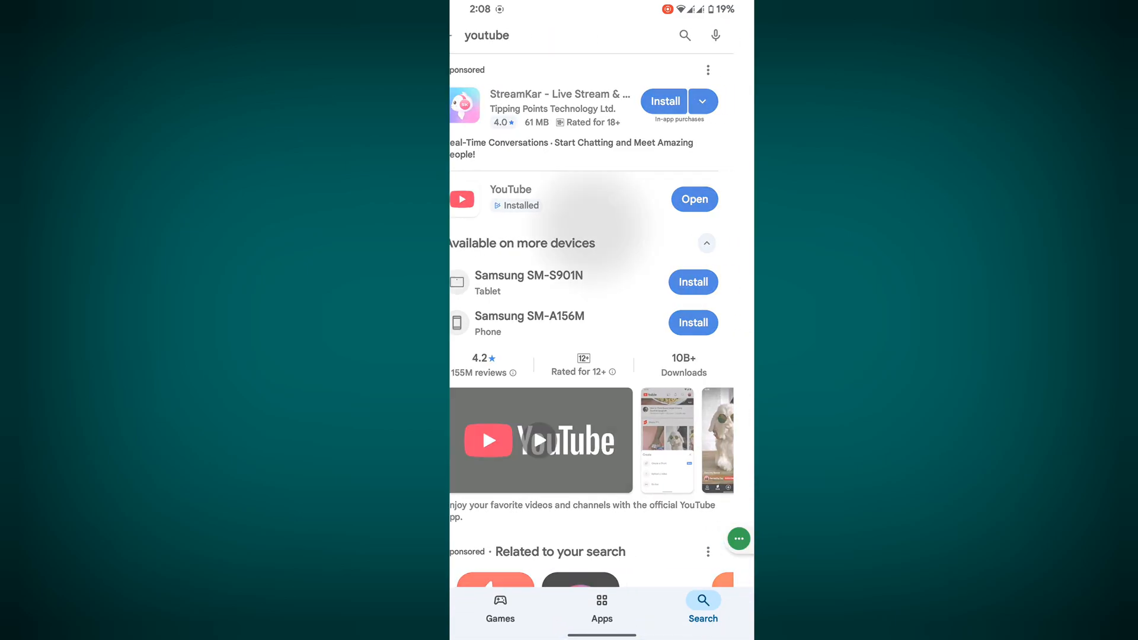
left_click(510, 199)
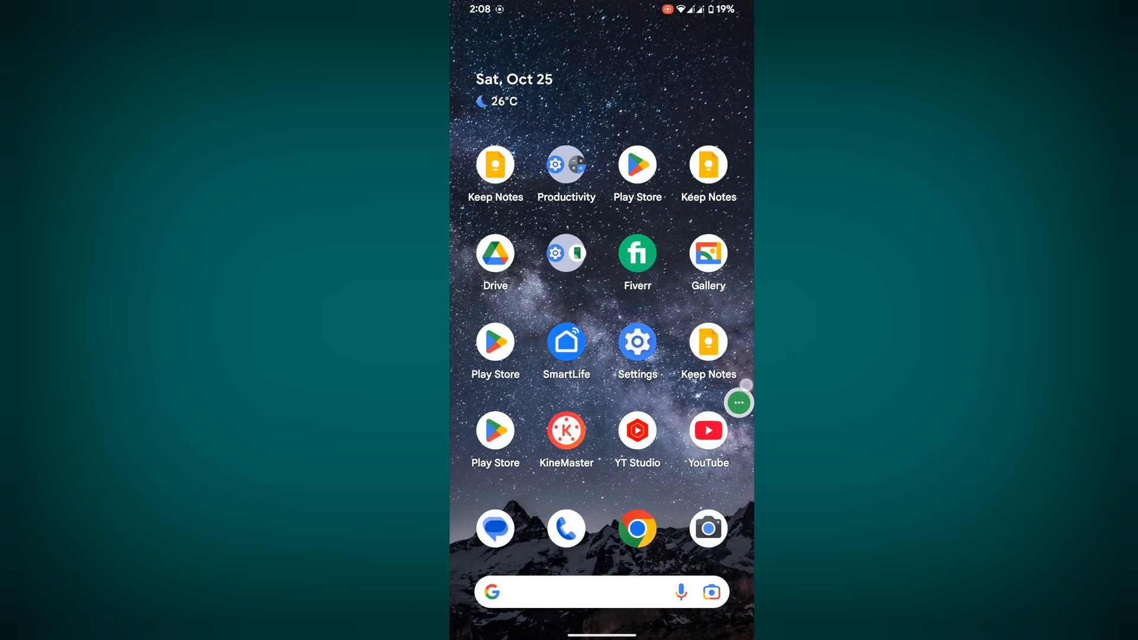
Launch YouTube and go through profile > Settings to Video quality preferences.
left_click(708, 430)
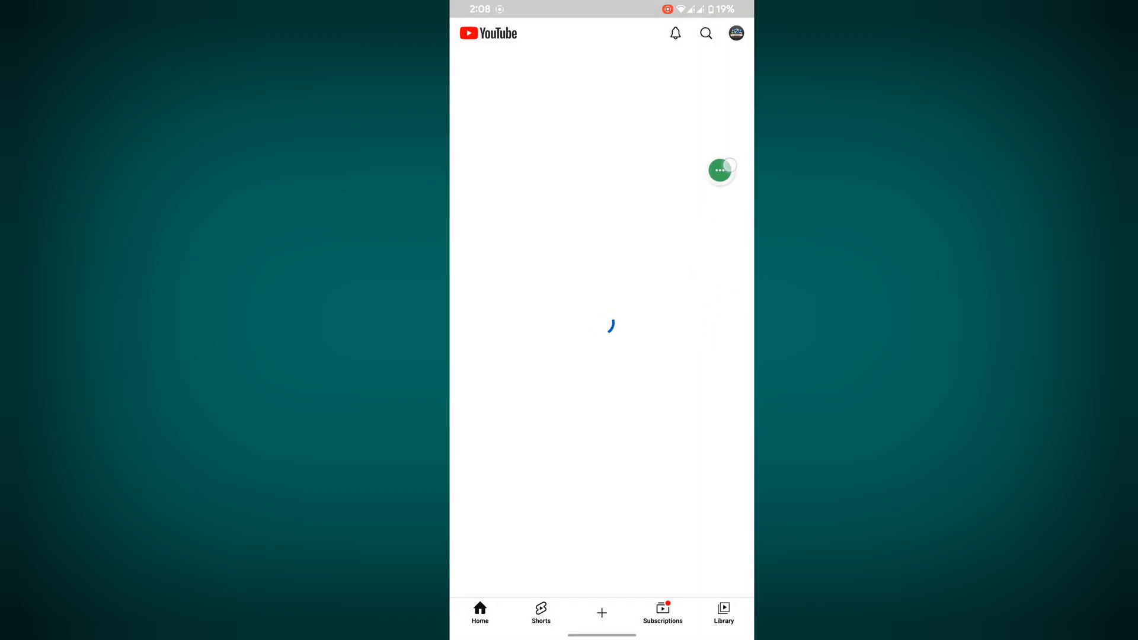
left_click(735, 32)
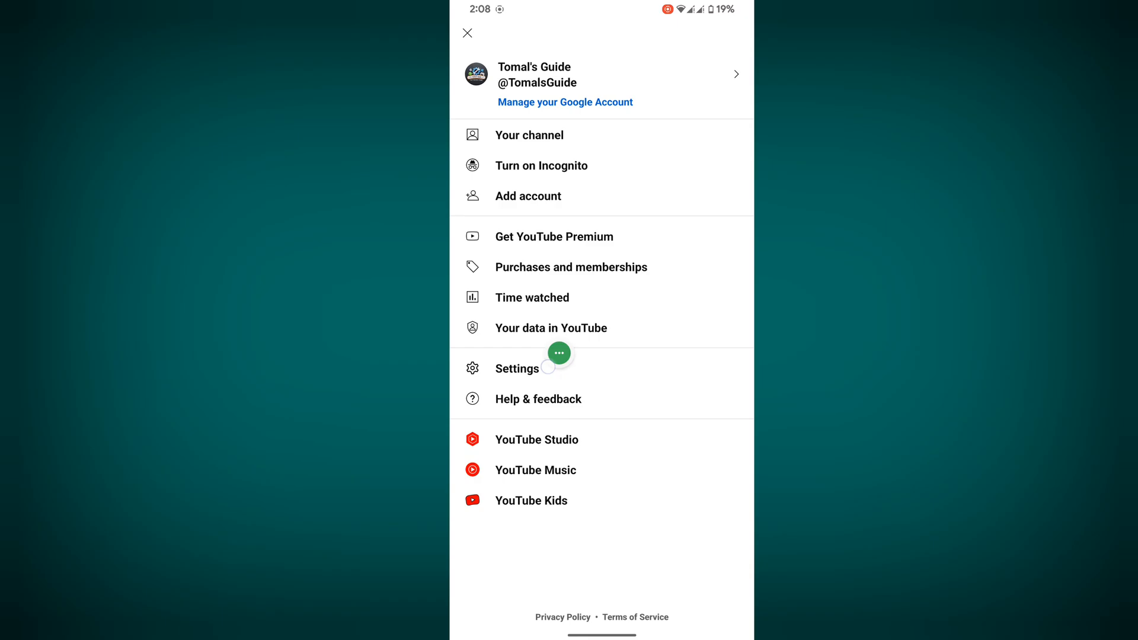
left_click(517, 368)
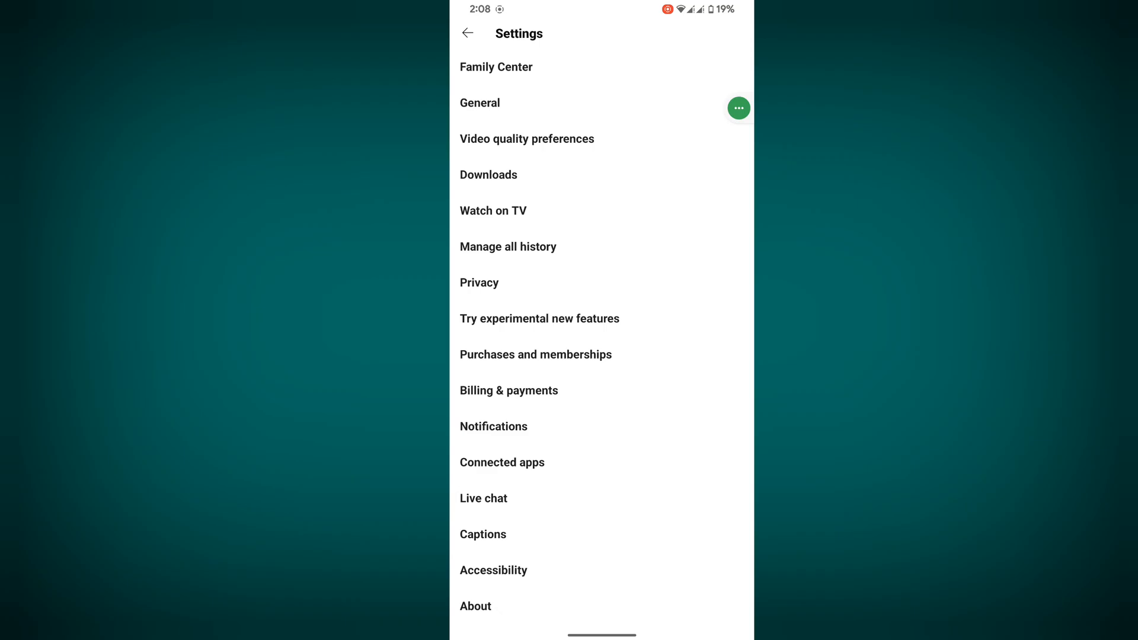
left_click(526, 139)
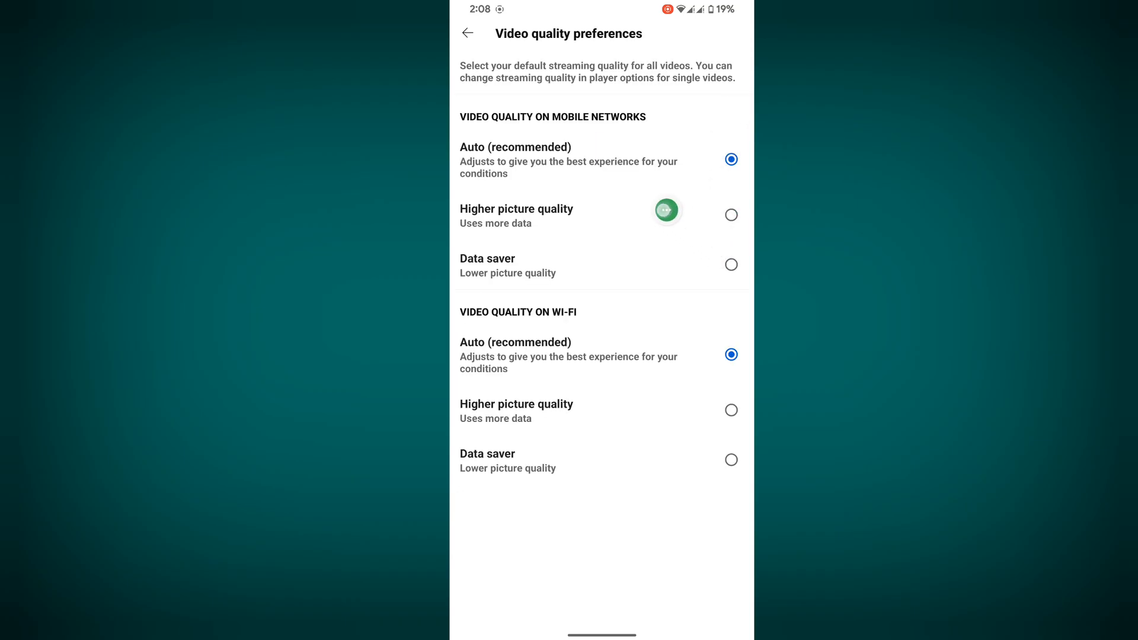
Choose Higher picture quality for mobile networks and Wi-Fi, then back out to videos.
left_click(731, 214)
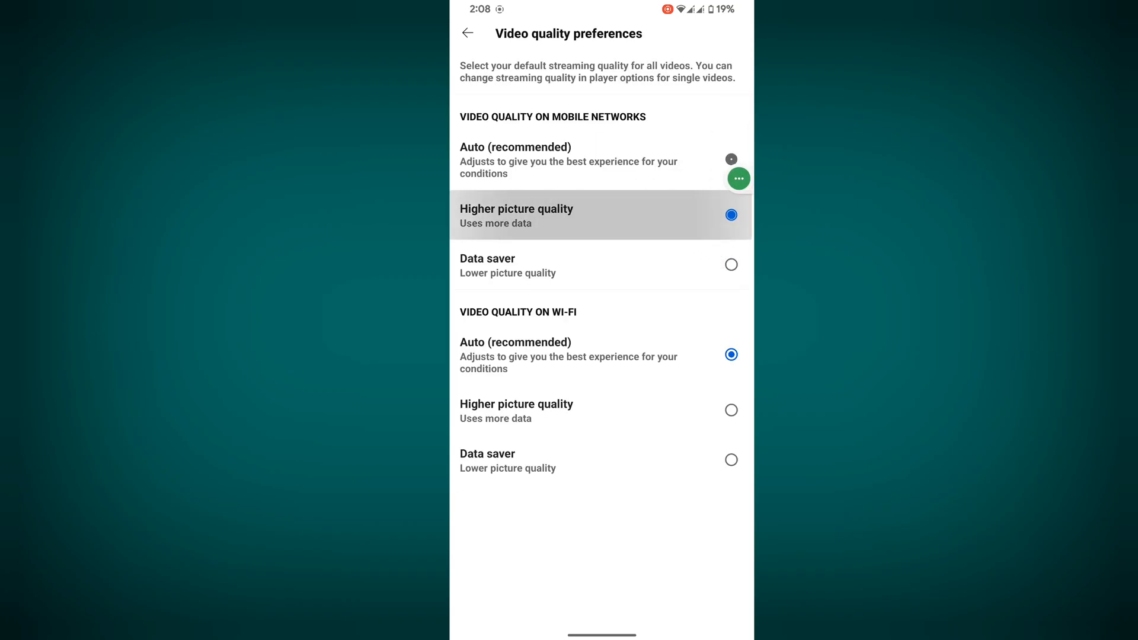
left_click(731, 214)
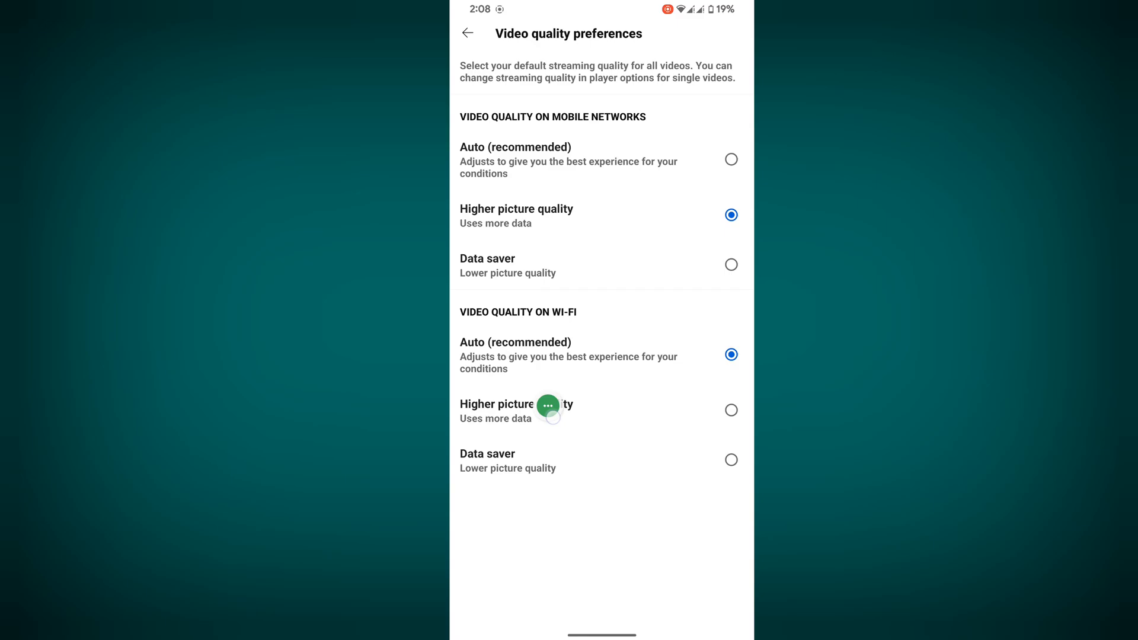
left_click(468, 34)
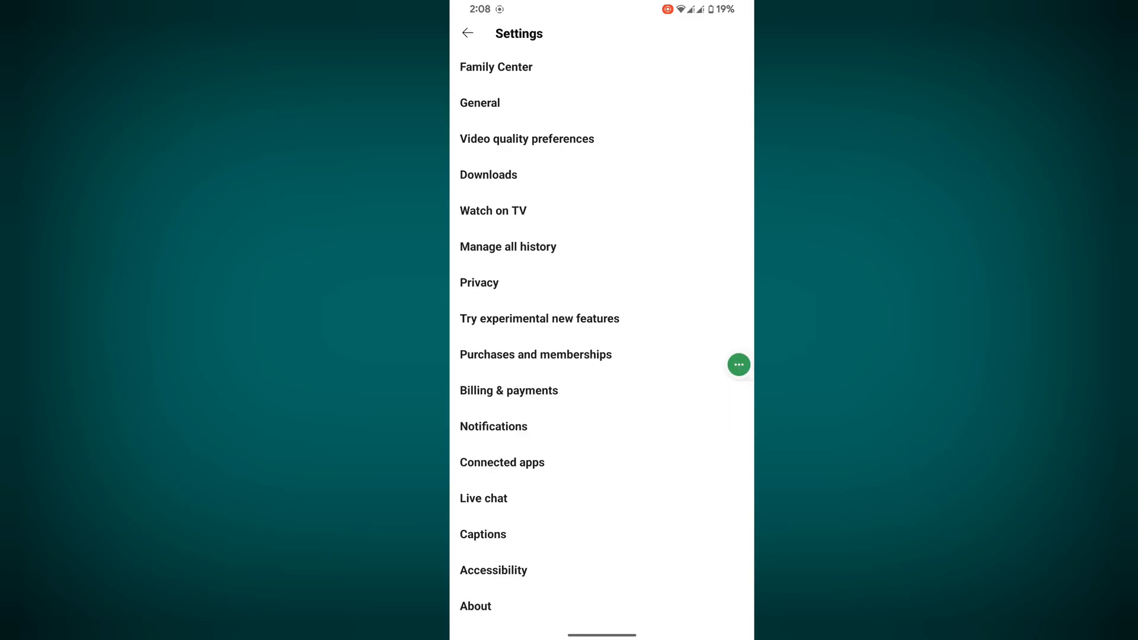
left_click(468, 34)
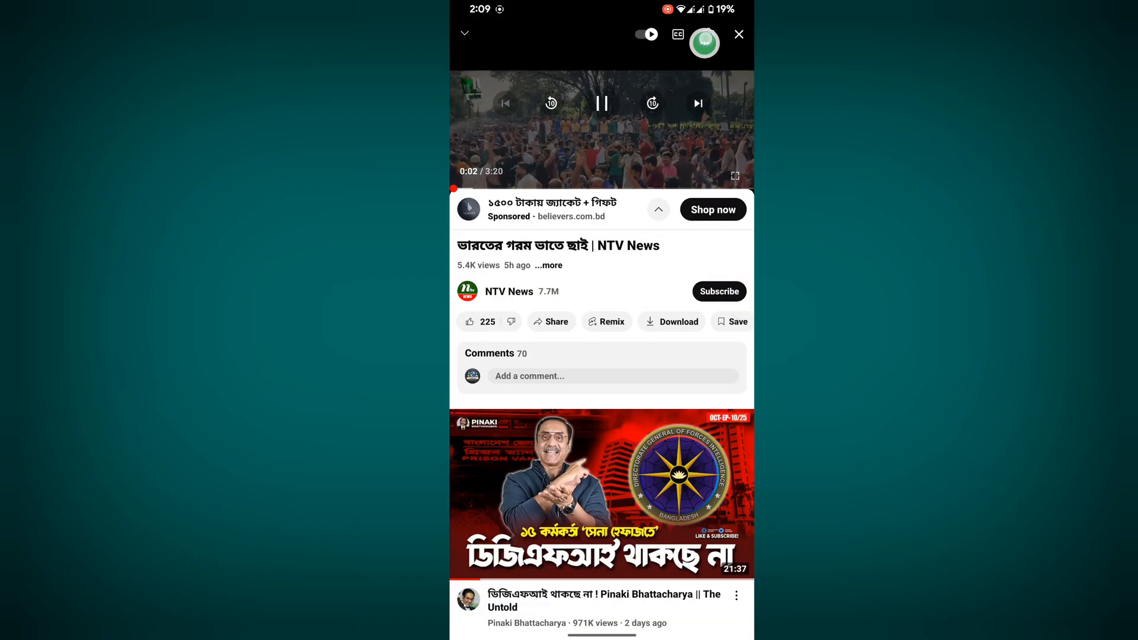
Open the player's Quality menu and its Advanced resolution list (1440p to 144p).
left_click(709, 33)
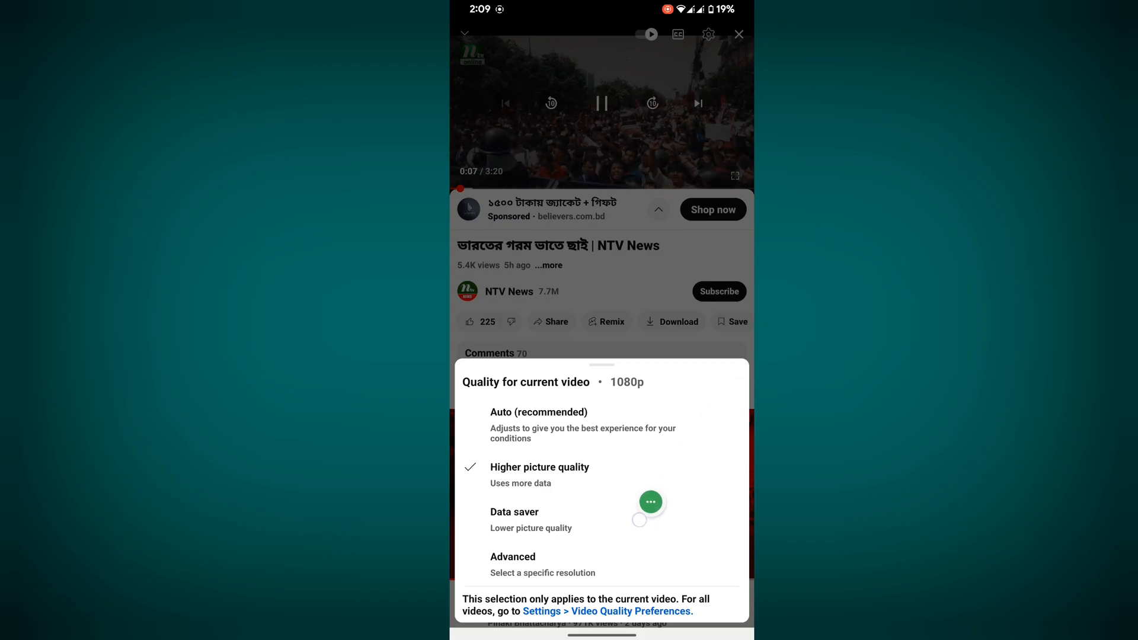
left_click(512, 557)
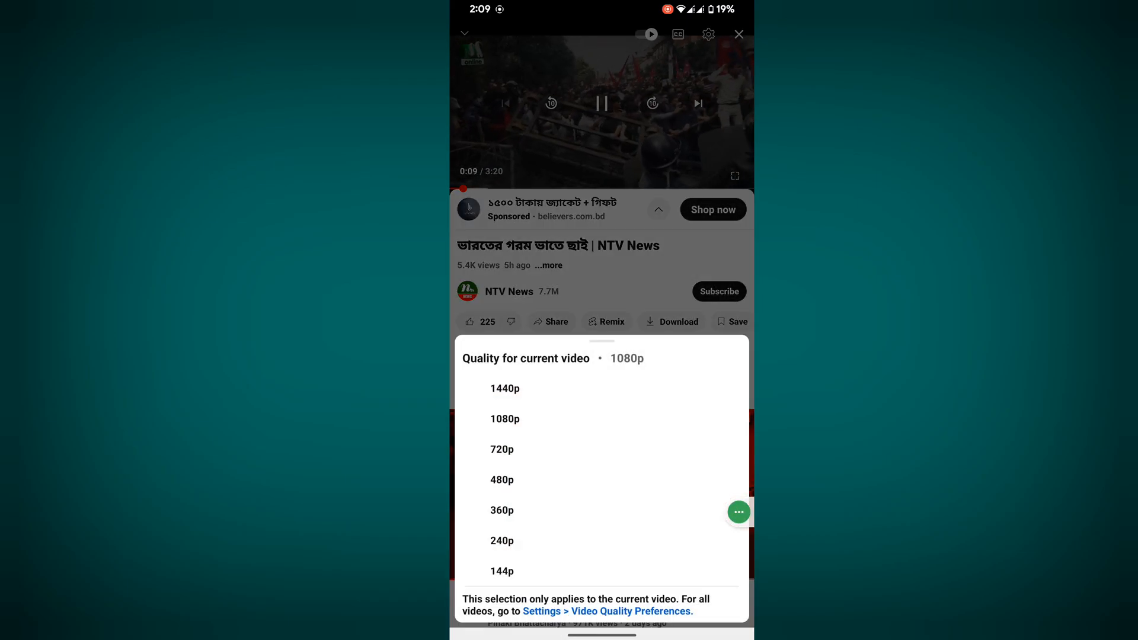